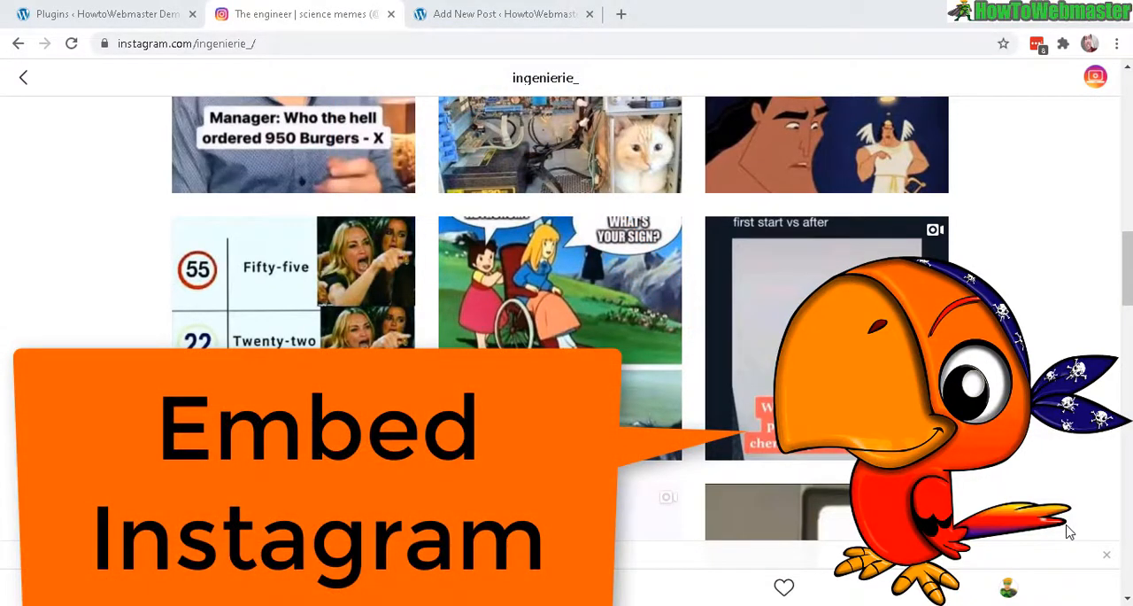
mouse_move(821, 208)
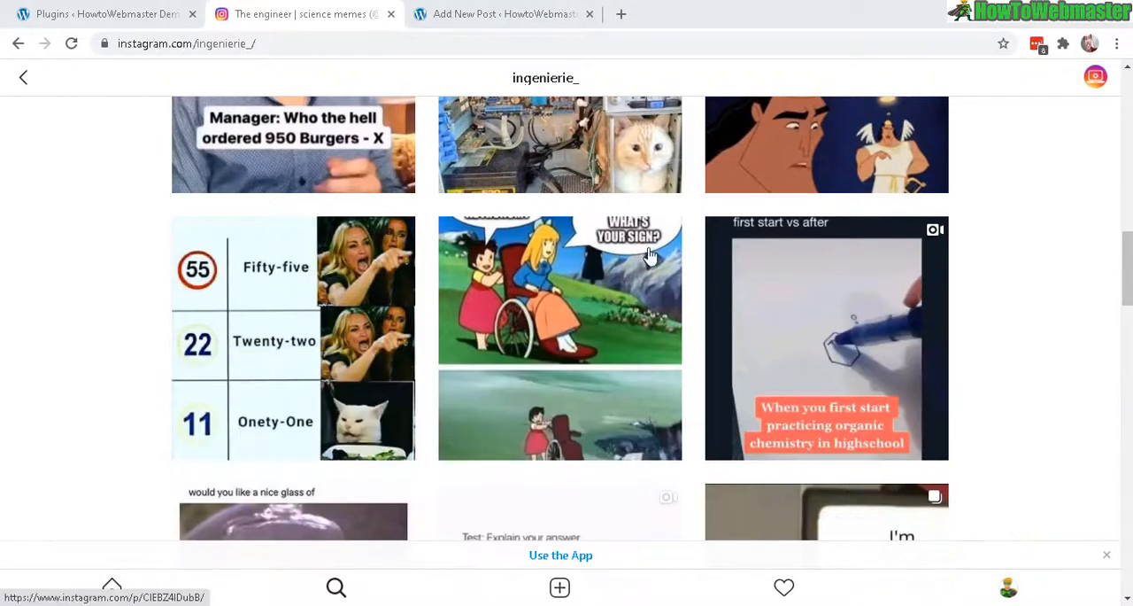
mouse_move(260, 360)
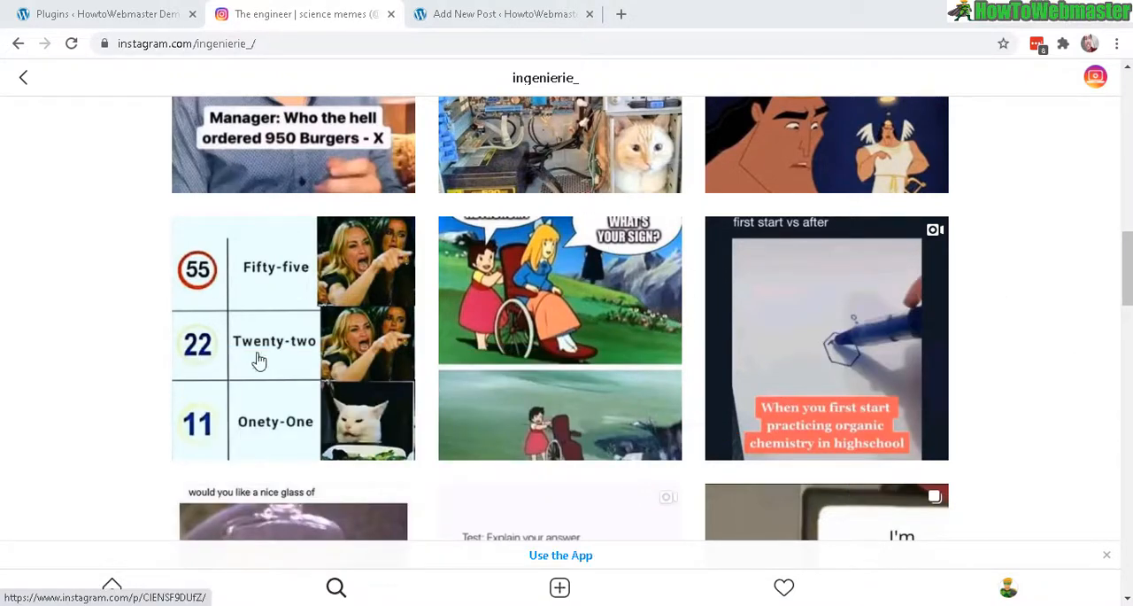
mouse_move(248, 351)
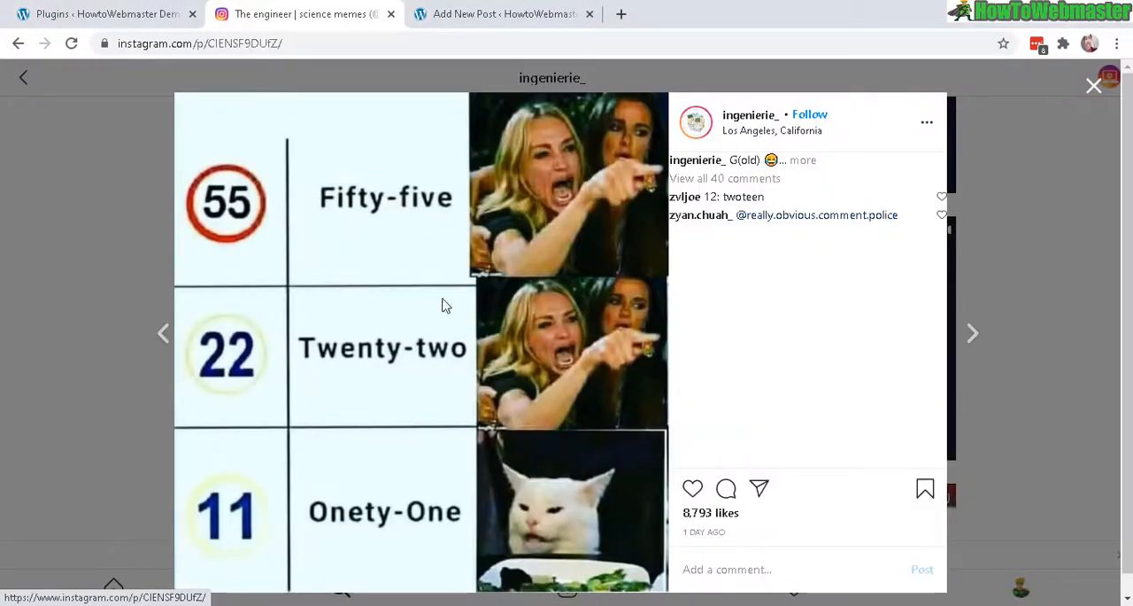
mouse_move(281, 229)
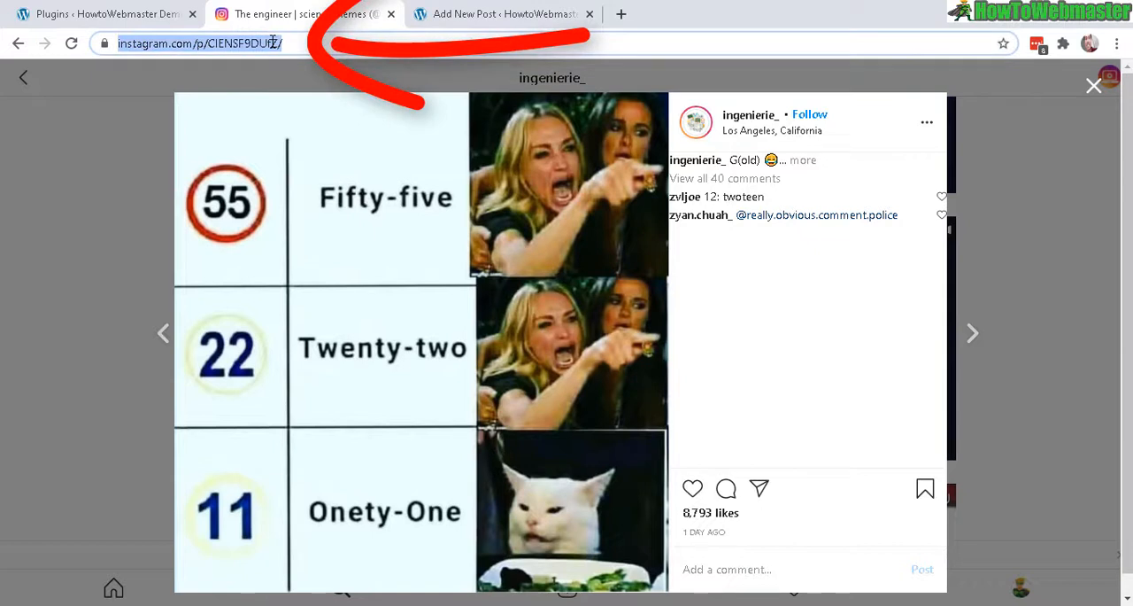
Step: Copy the Fifty-five / Twenty-two / Onety-One meme post's link from the address bar
right_click(200, 42)
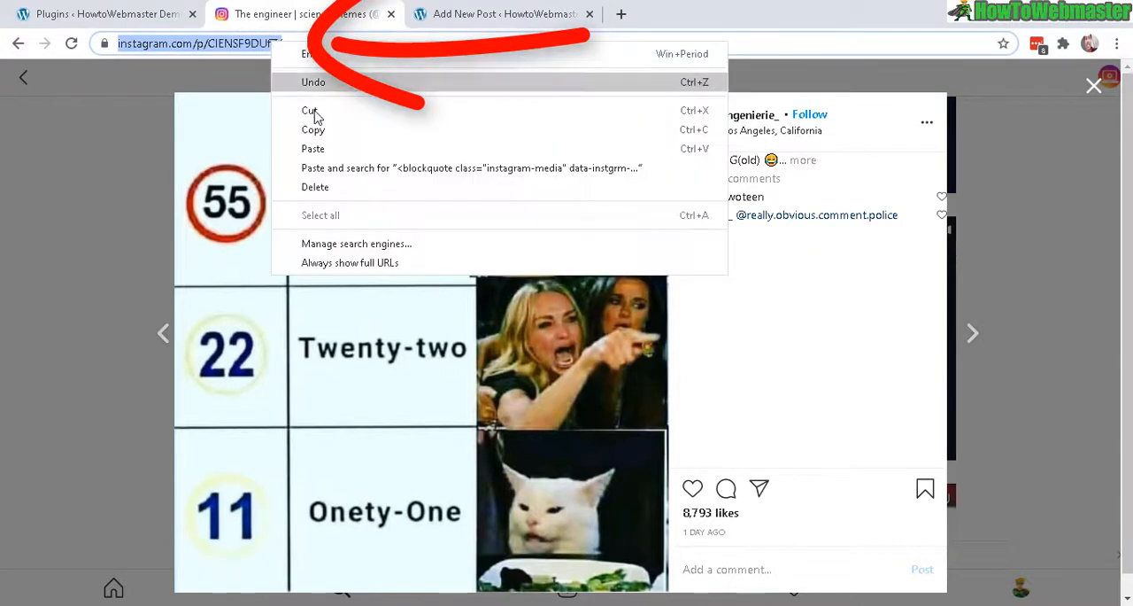
left_click(502, 13)
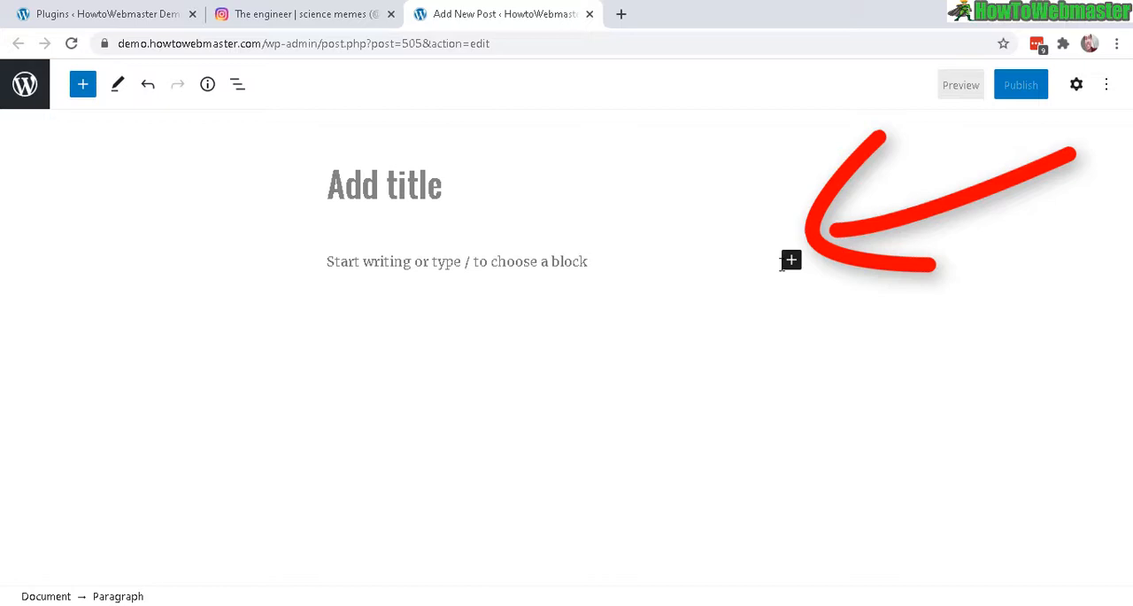
left_click(791, 260)
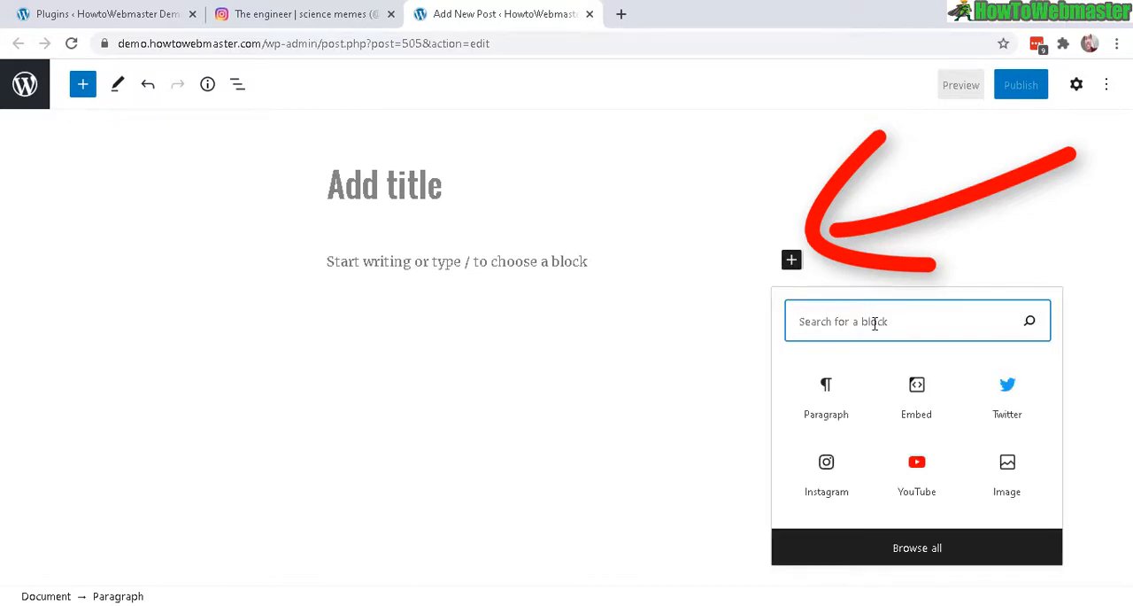
type("ins")
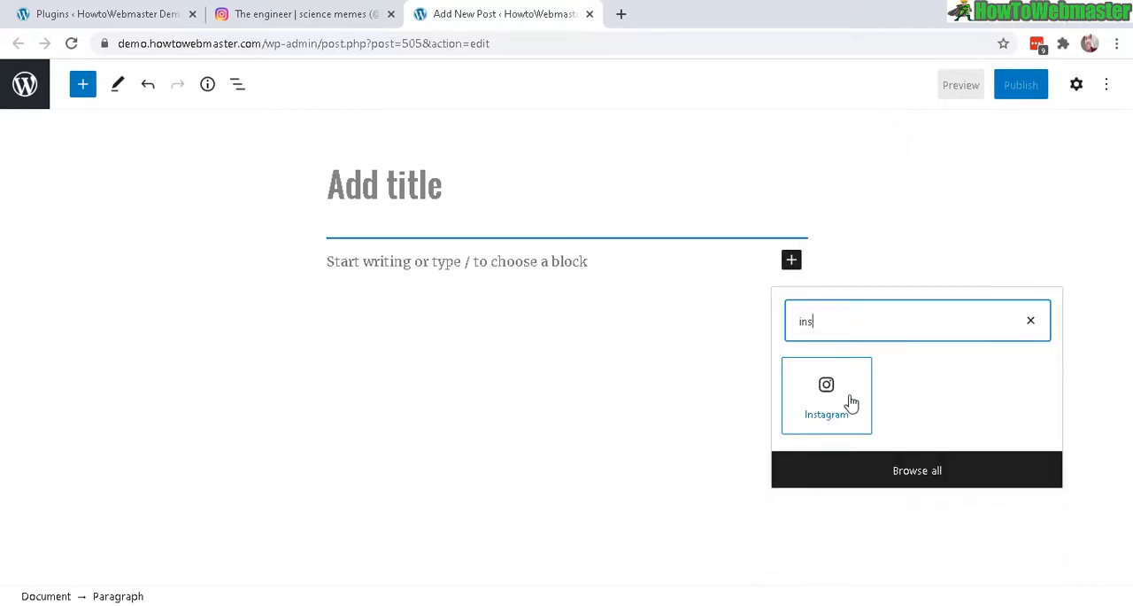
left_click(826, 395)
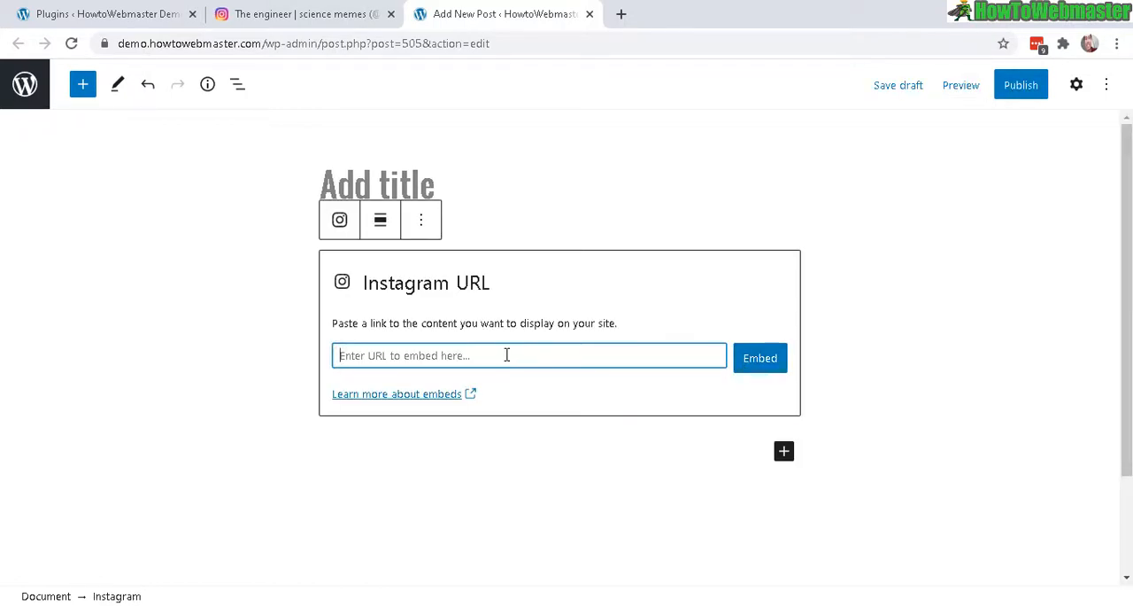
type("https://www.instagram.com/p/CIENSF9DUfZ/")
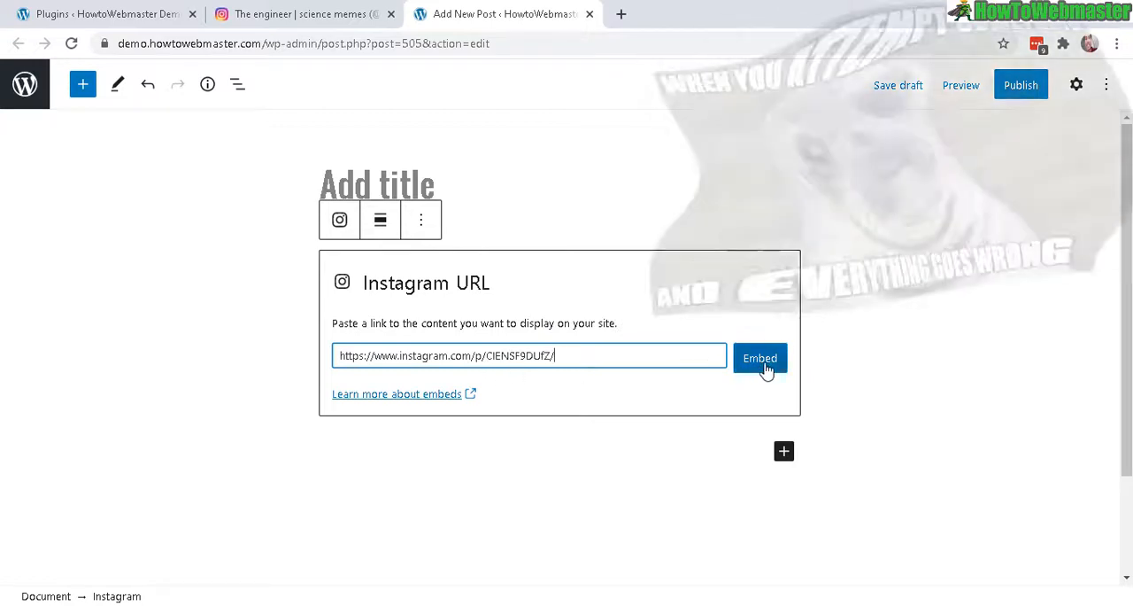
left_click(759, 357)
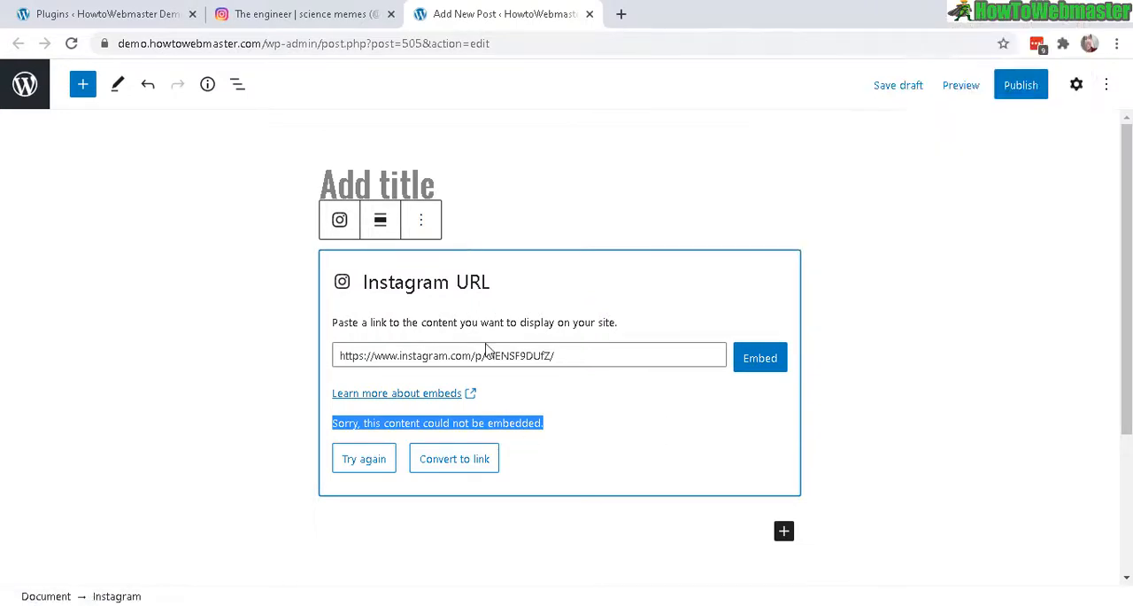
Step: Remove the failed Instagram embed block through its More options menu
left_click(420, 220)
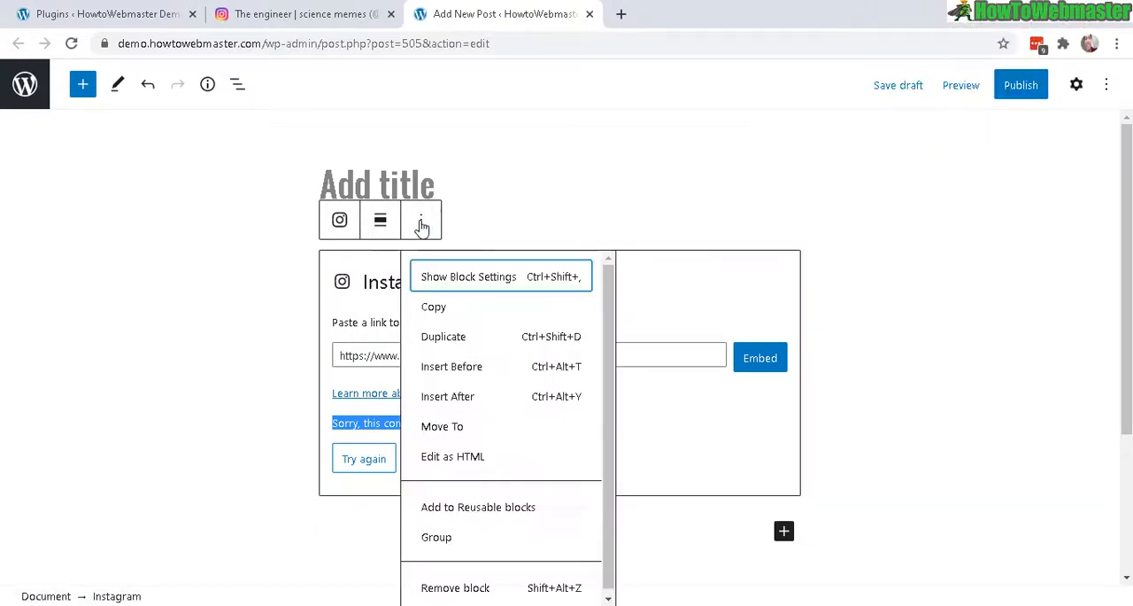
mouse_move(457, 587)
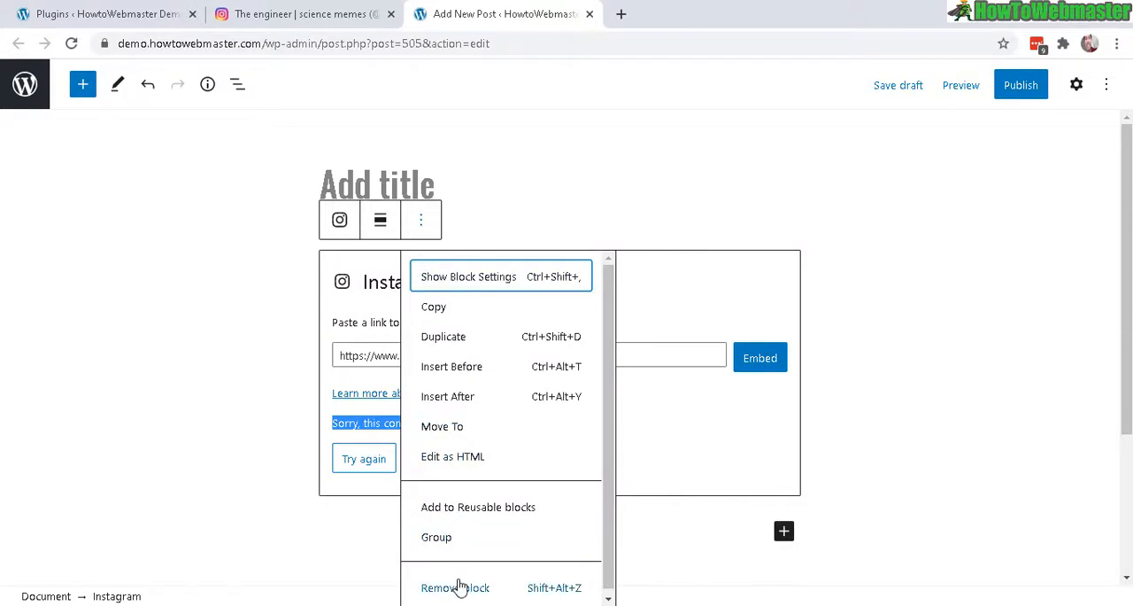
left_click(454, 587)
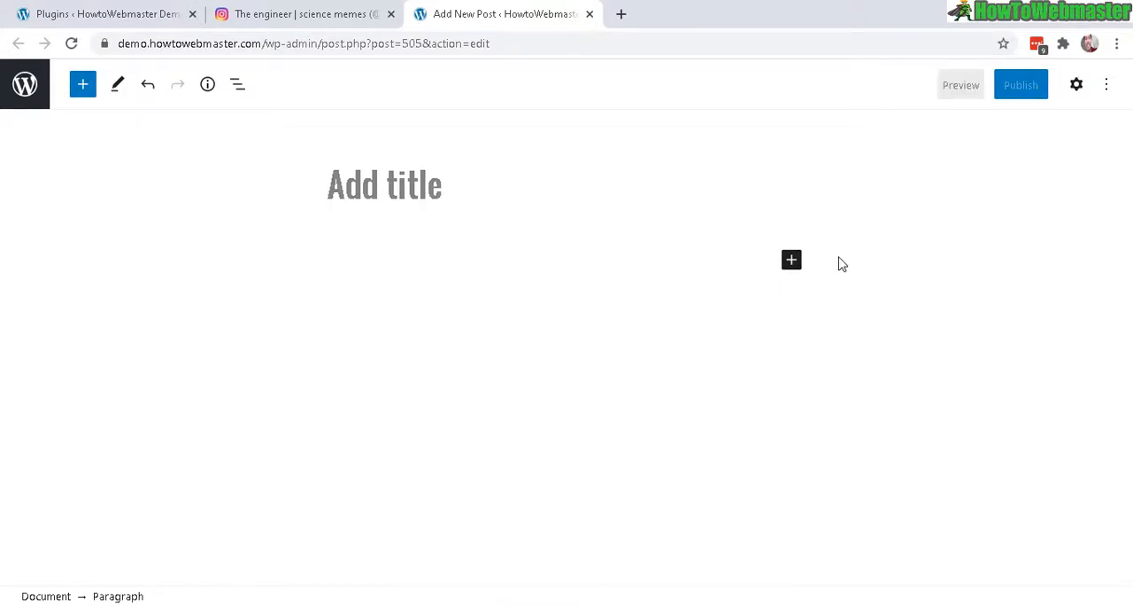
left_click(301, 13)
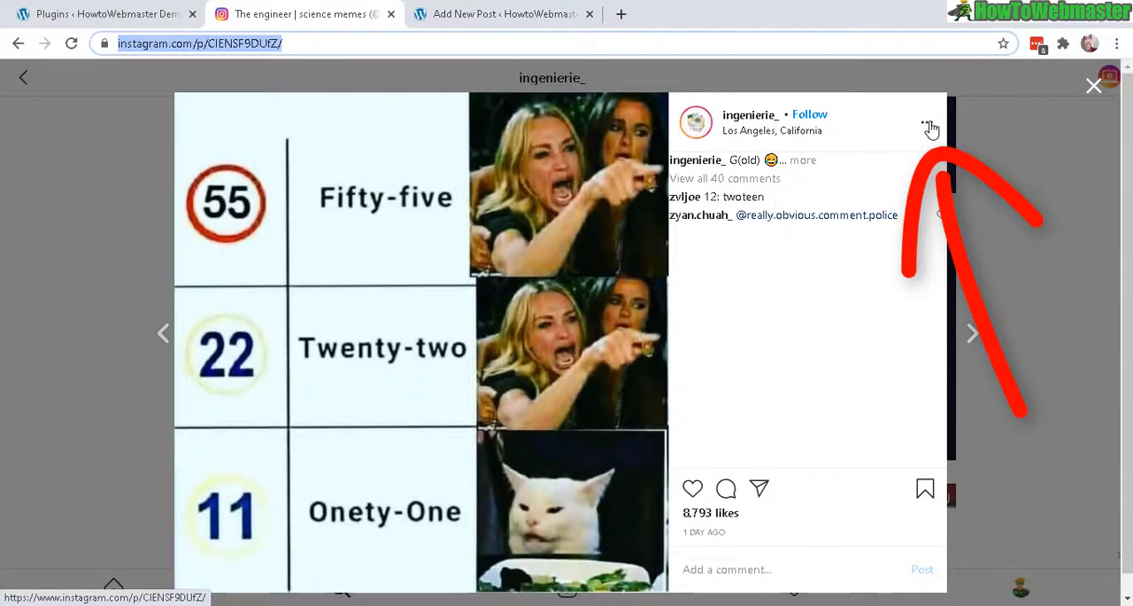
Step: Open the meme post's Embed dialog and copy the full embed code
left_click(927, 122)
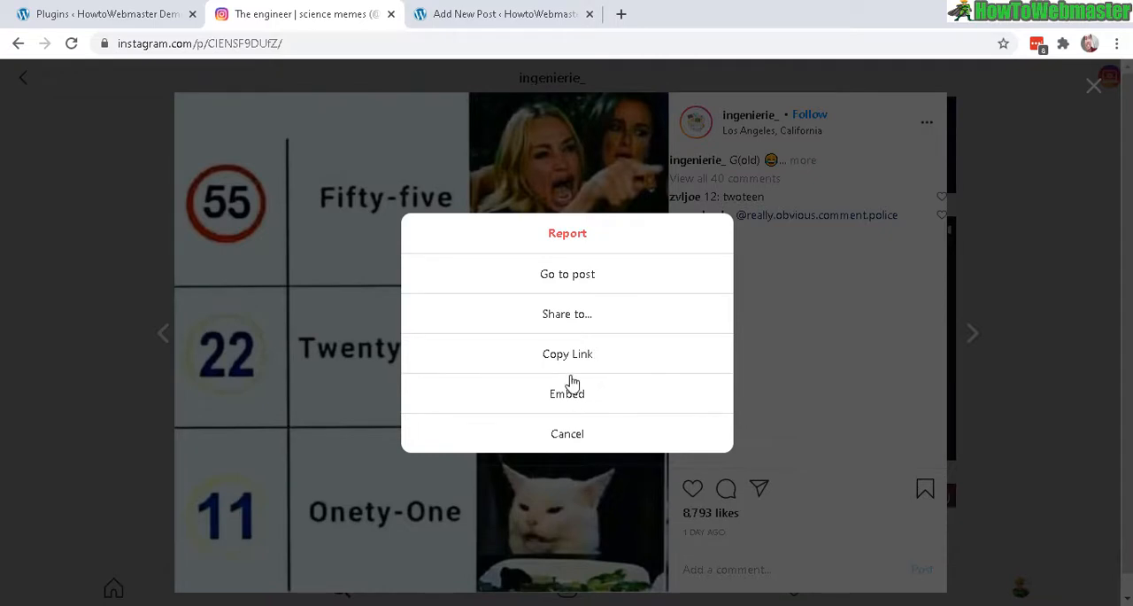
mouse_move(568, 393)
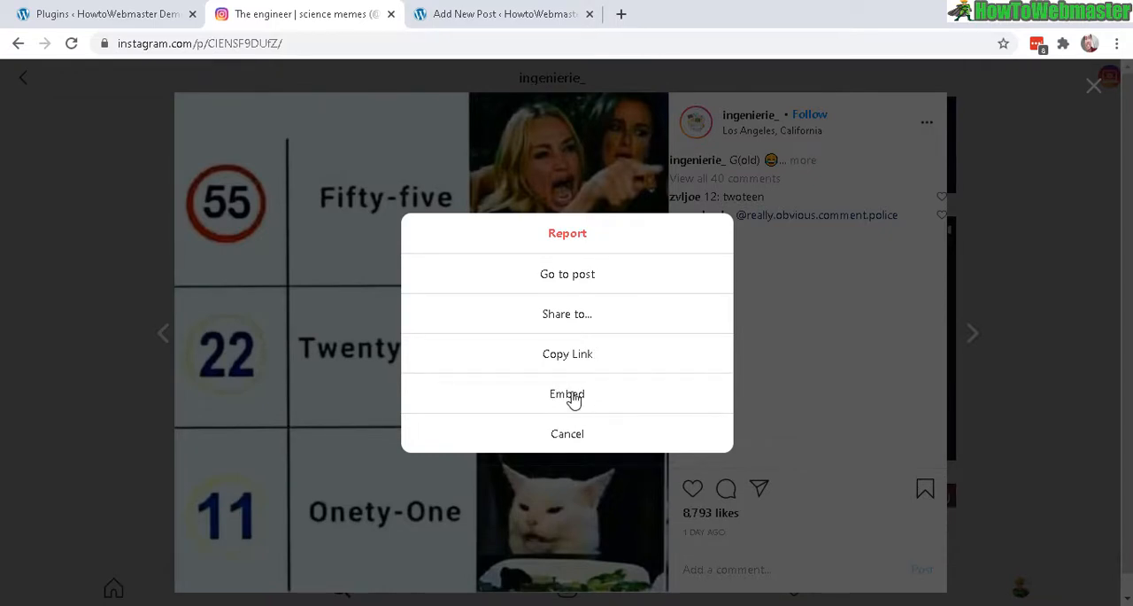
mouse_move(583, 404)
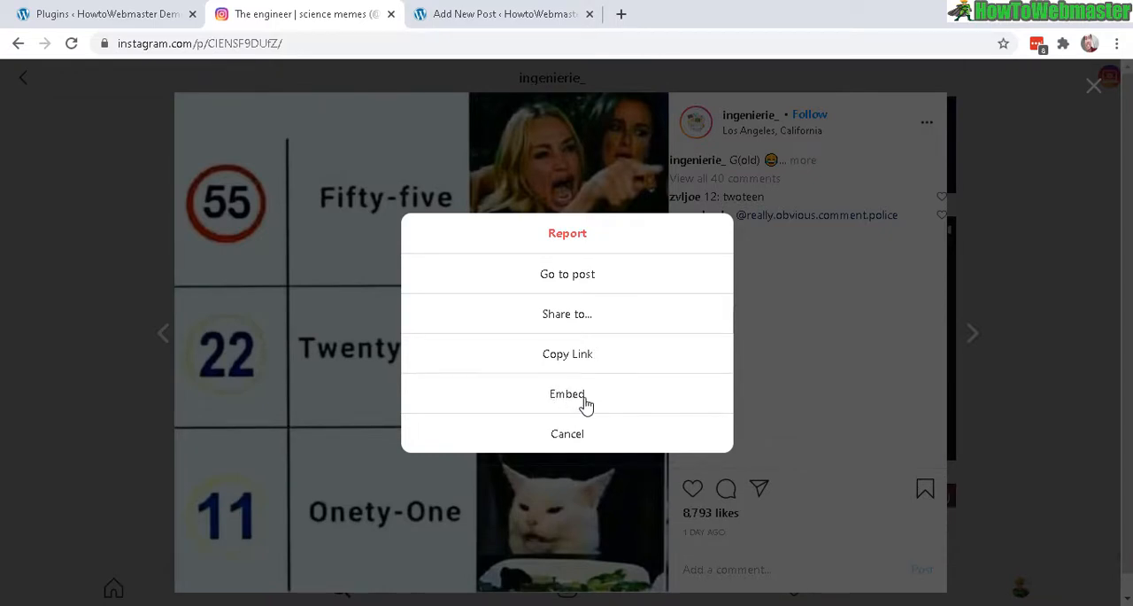
left_click(567, 393)
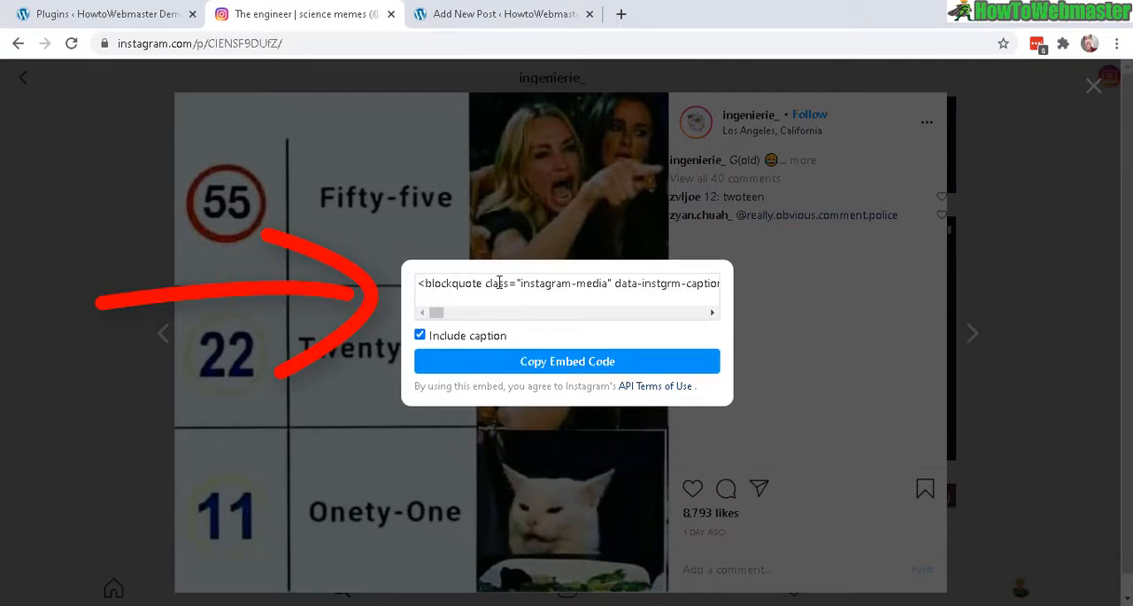
triple_click(567, 283)
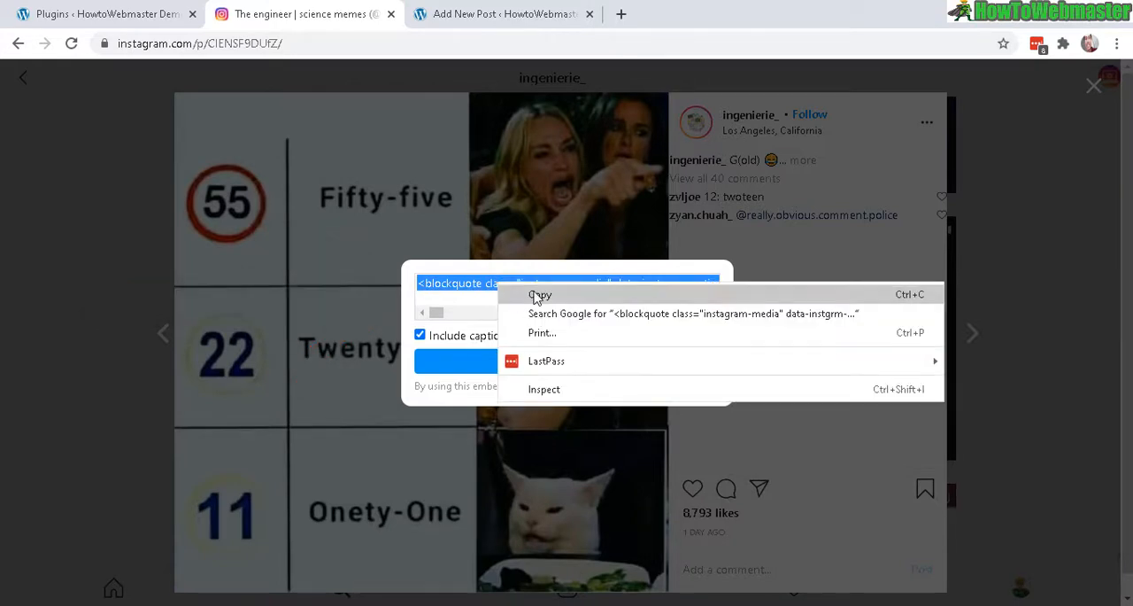
left_click(540, 294)
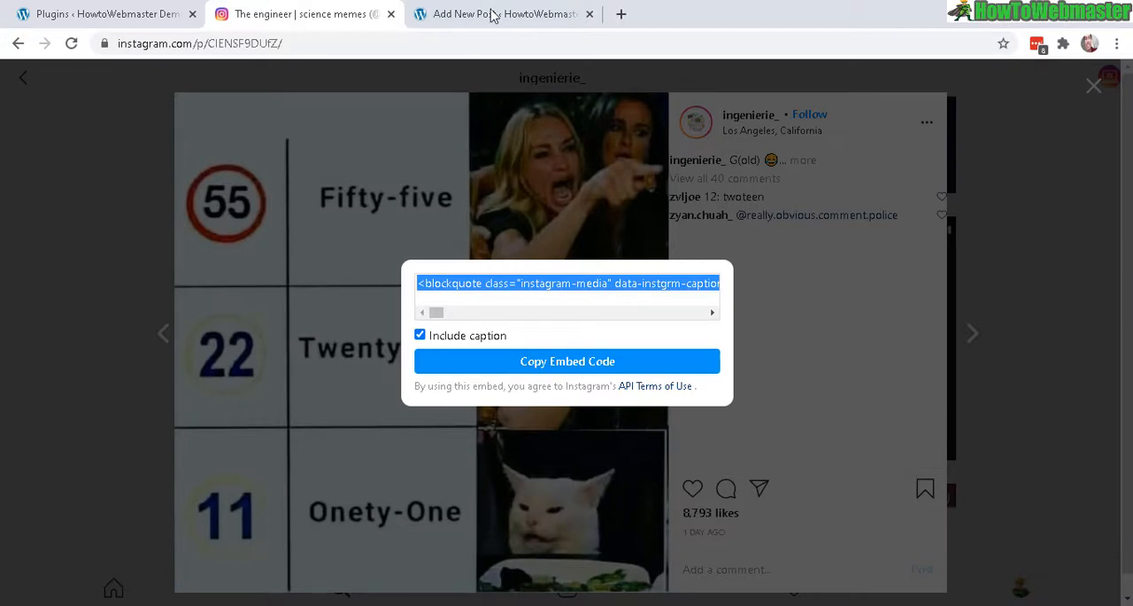
Step: Switch the new WordPress post to the Code editor
left_click(502, 13)
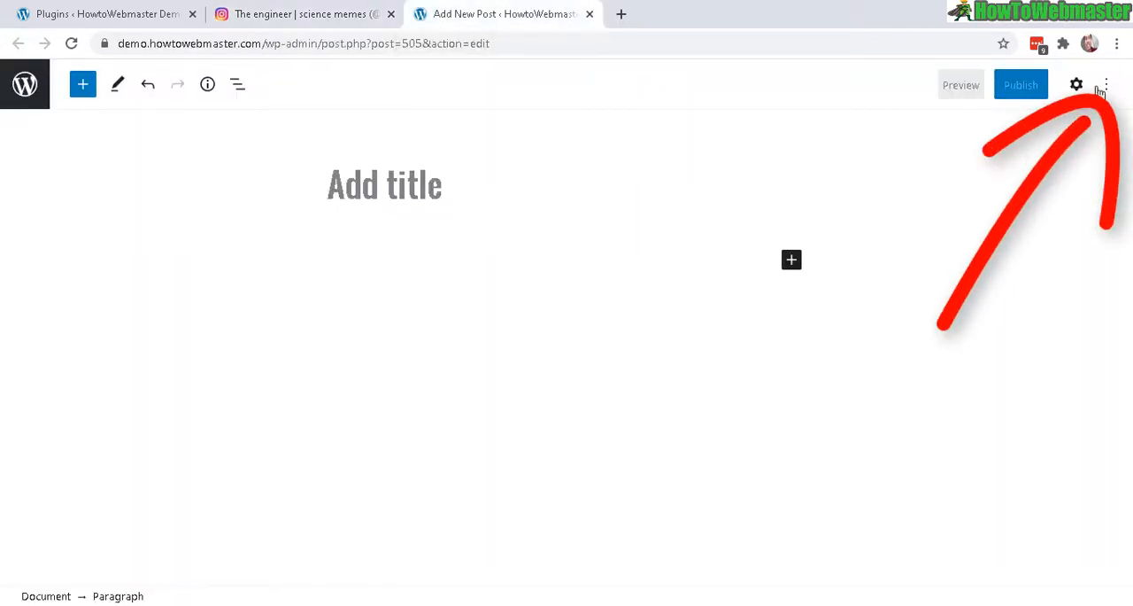
mouse_move(1105, 84)
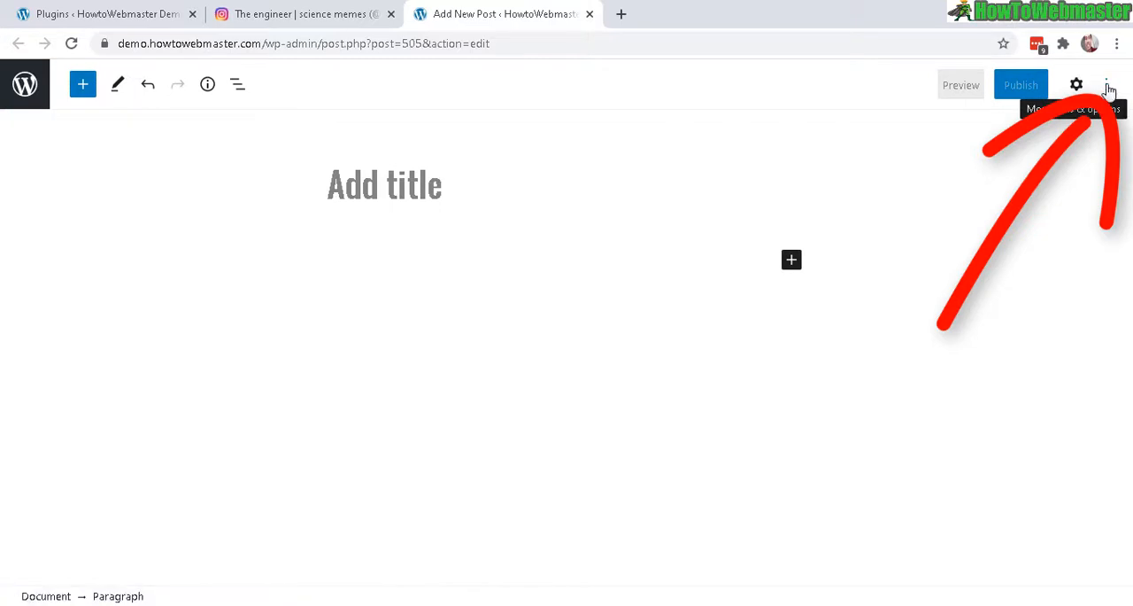
left_click(1105, 84)
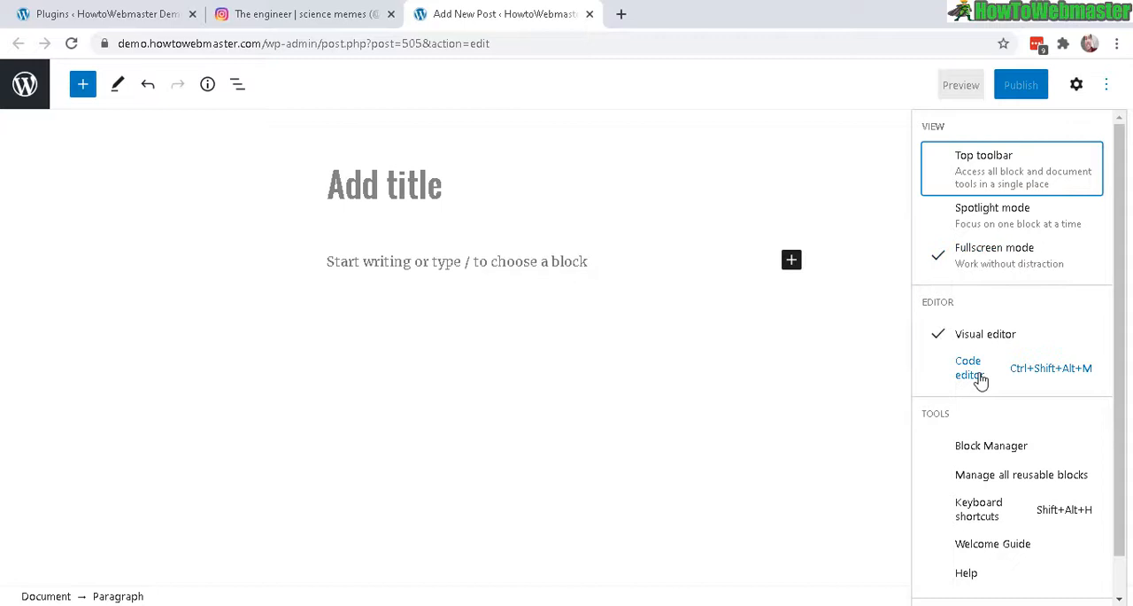
mouse_move(974, 368)
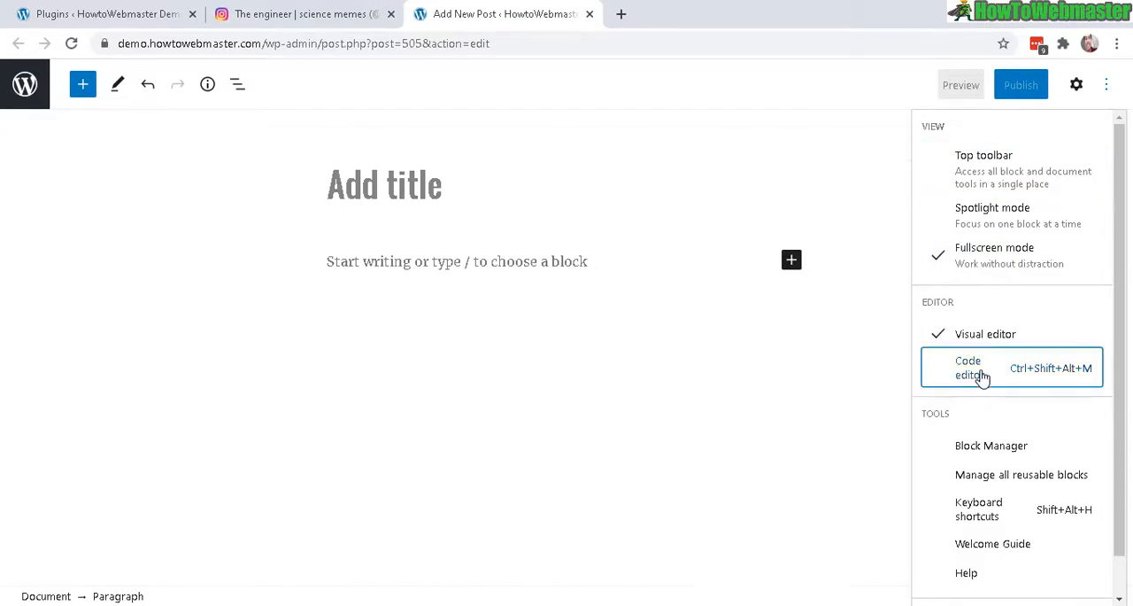
left_click(967, 368)
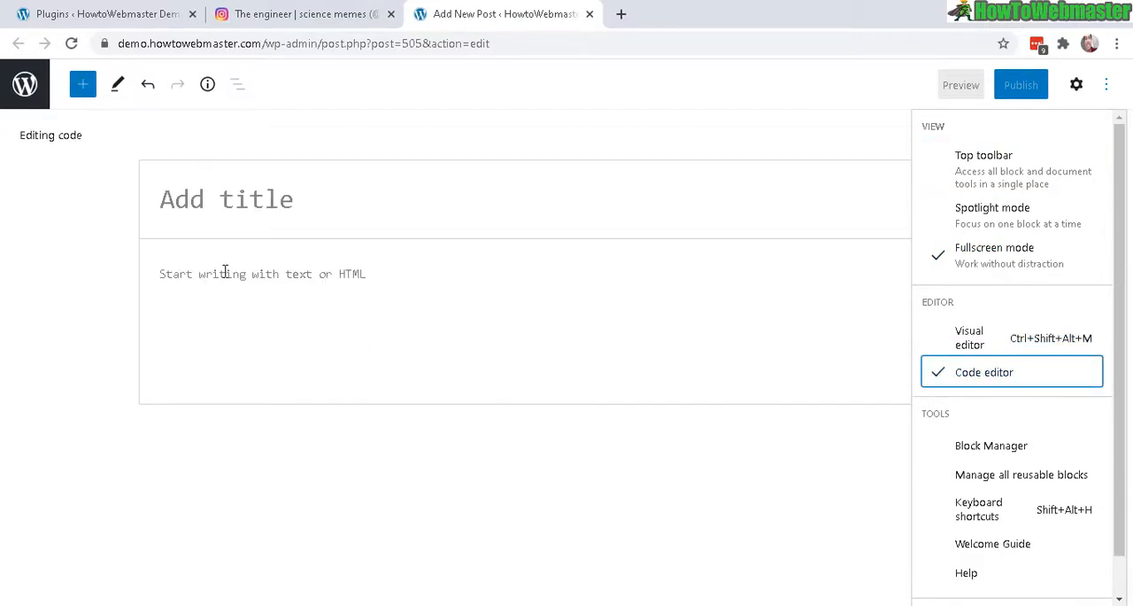
Step: Paste the Instagram embed code into the post body and look over it
right_click(225, 273)
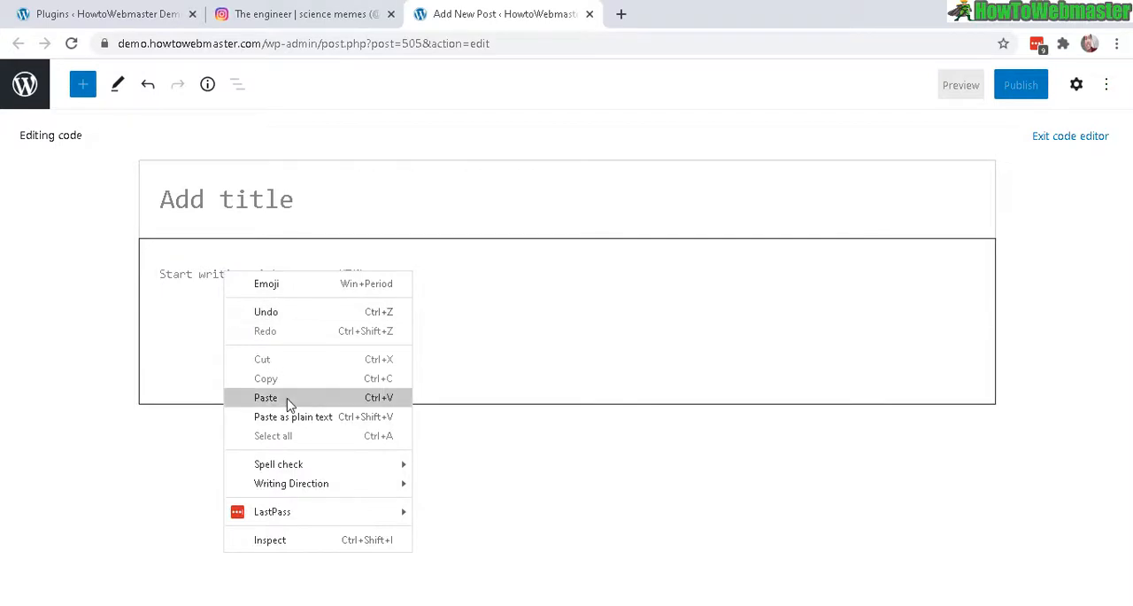
left_click(265, 397)
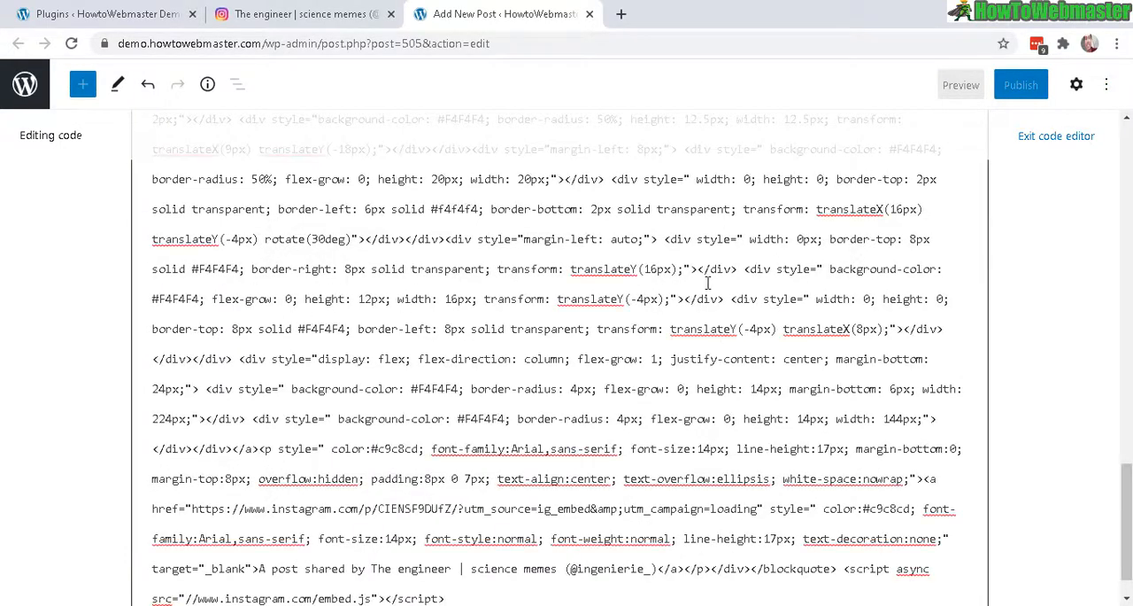
mouse_move(776, 454)
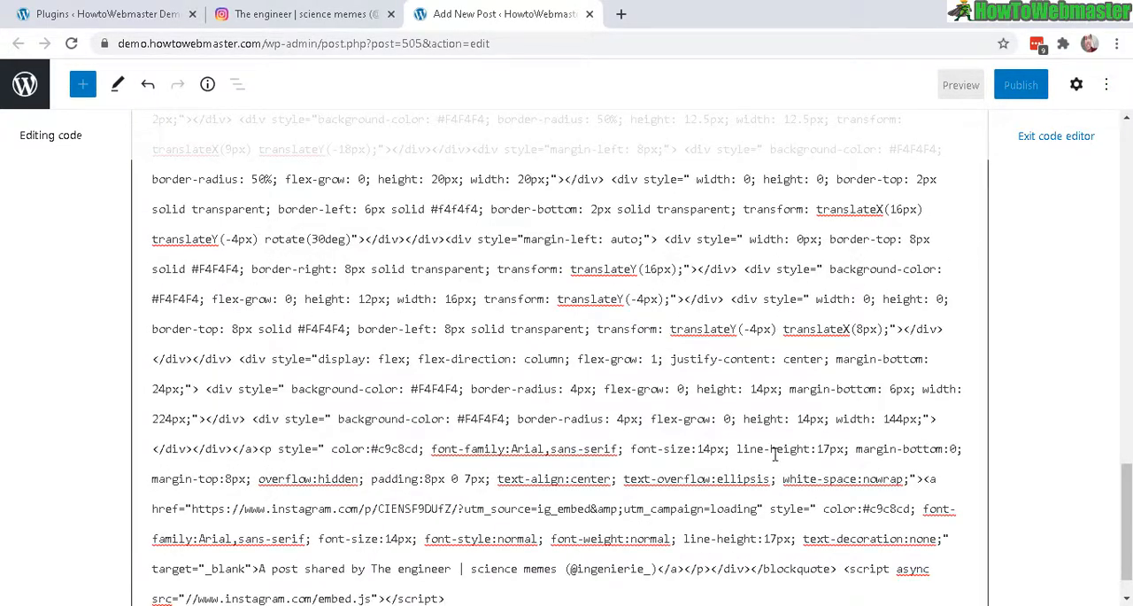
scroll("up", 3)
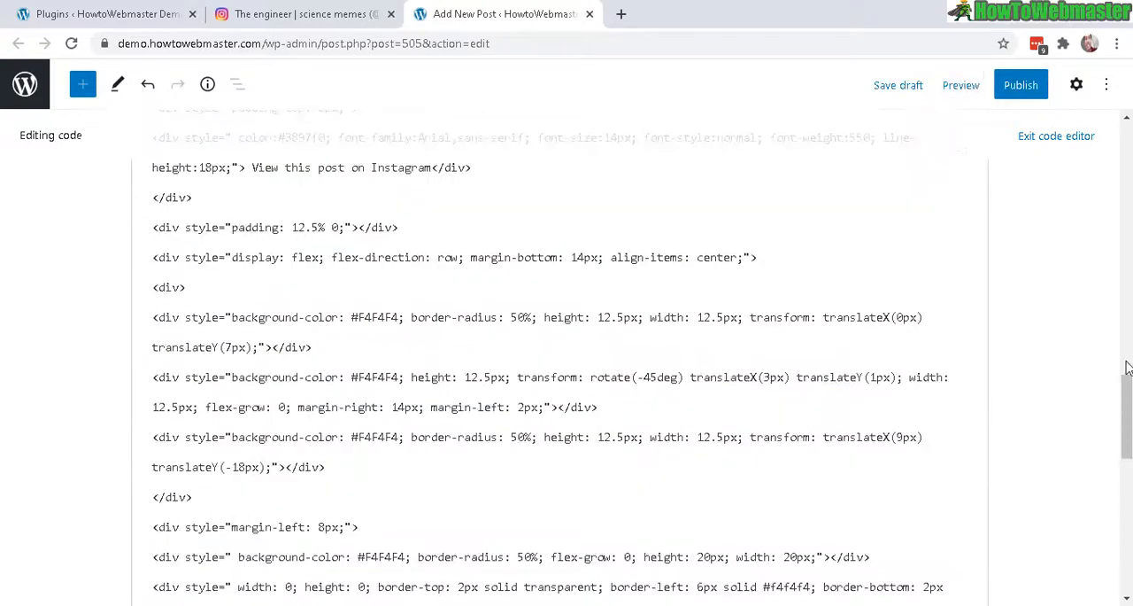
scroll("down", 3)
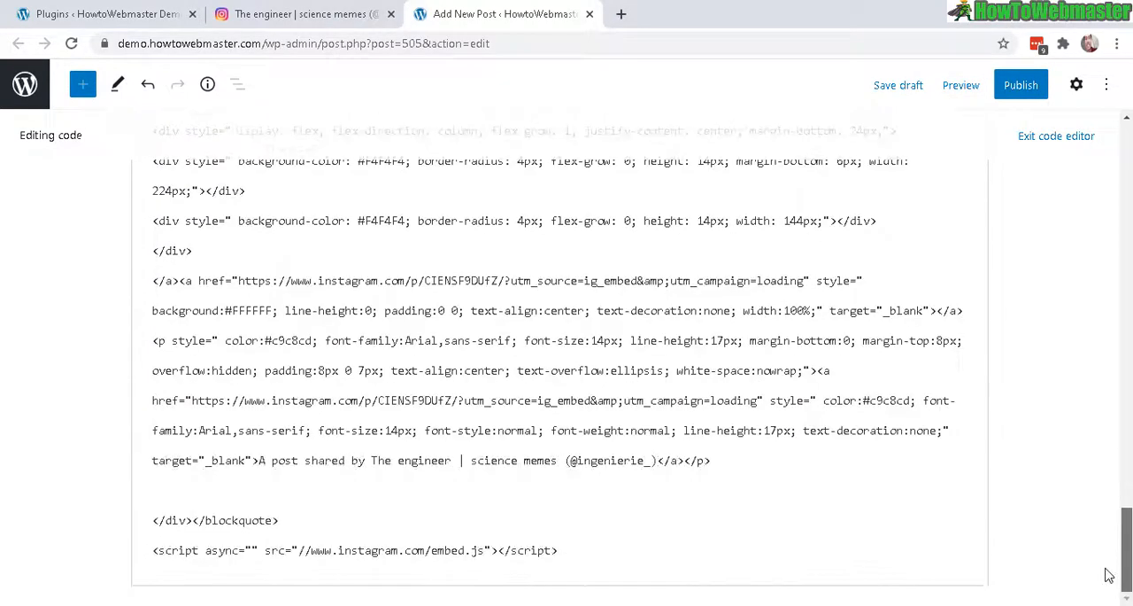
scroll("up", 3)
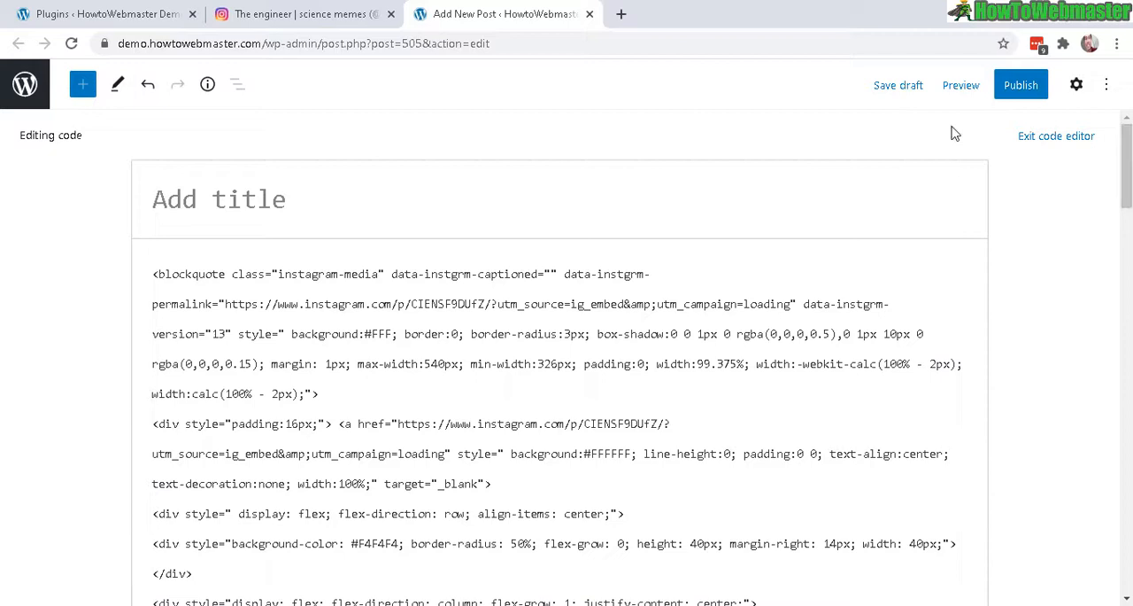
Step: Preview the draft in a new tab and scroll to the embedded meme
left_click(961, 85)
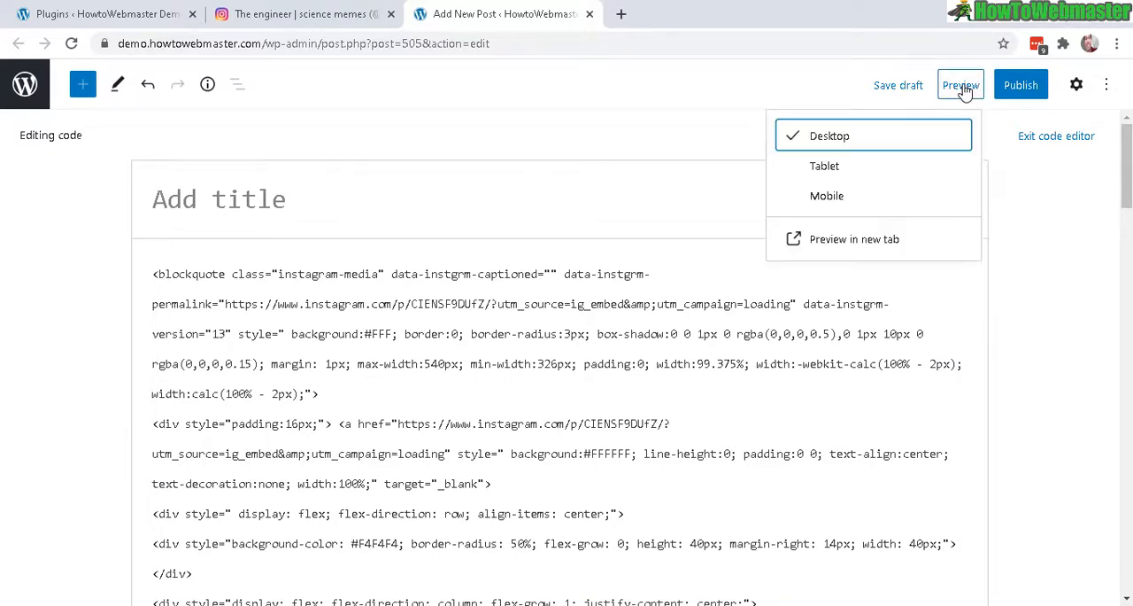
left_click(854, 239)
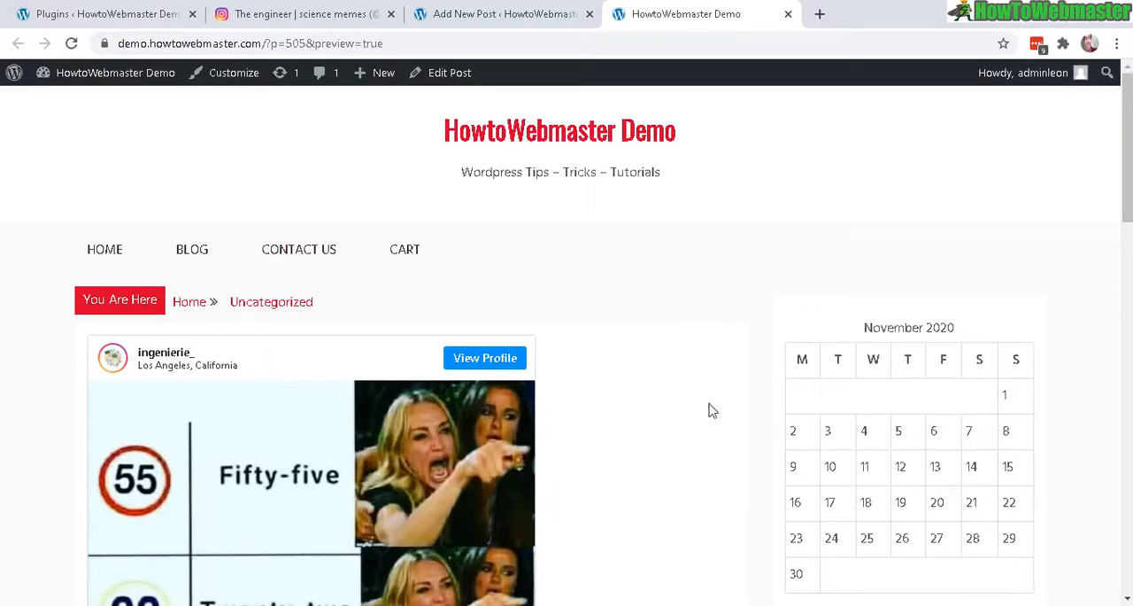
scroll("down", 3)
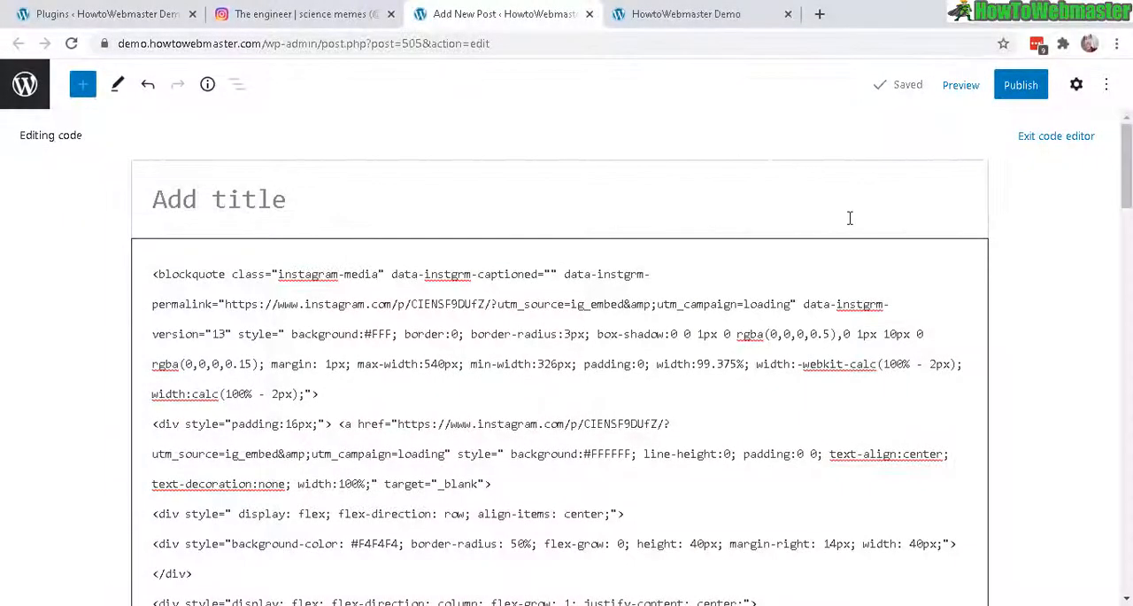
mouse_move(663, 147)
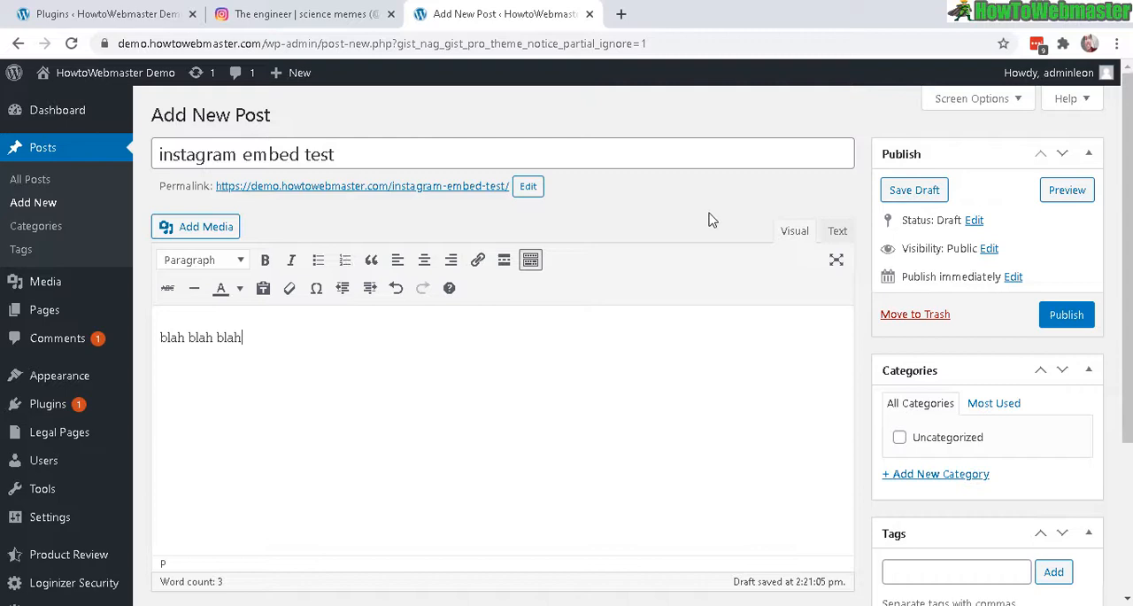
Step: Copy the meme's embed code with caption from Instagram's Embed dialog
left_click(305, 14)
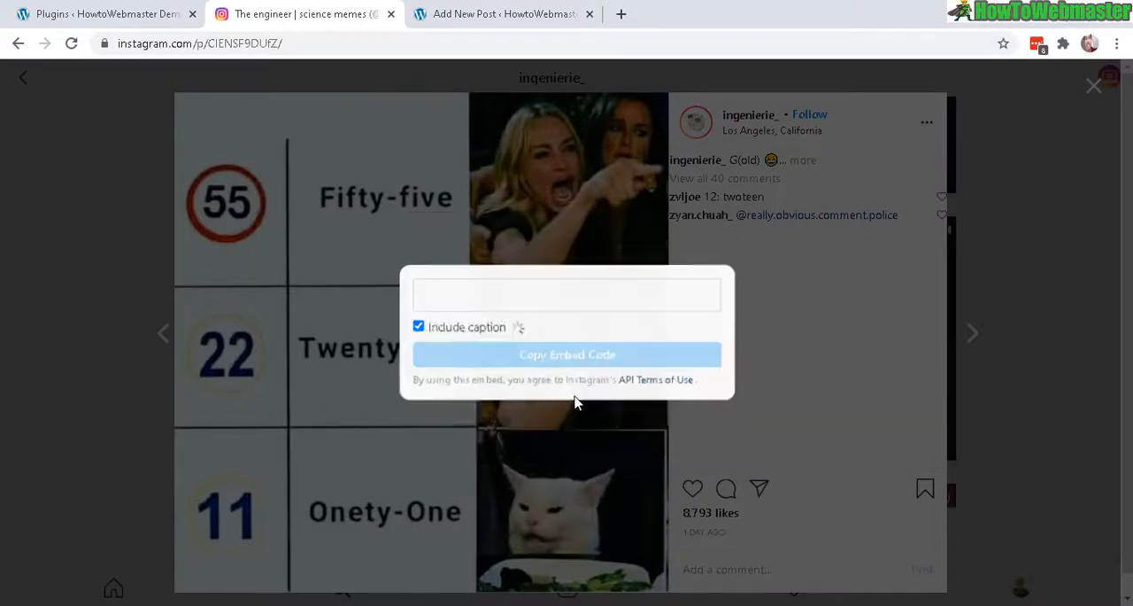
left_click(567, 354)
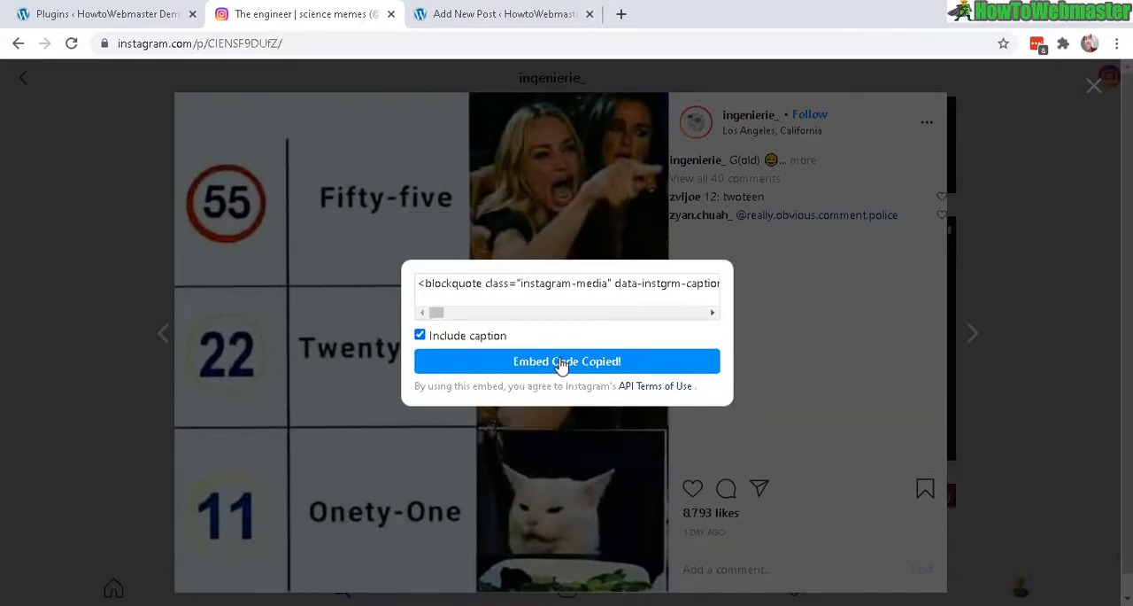
left_click(502, 13)
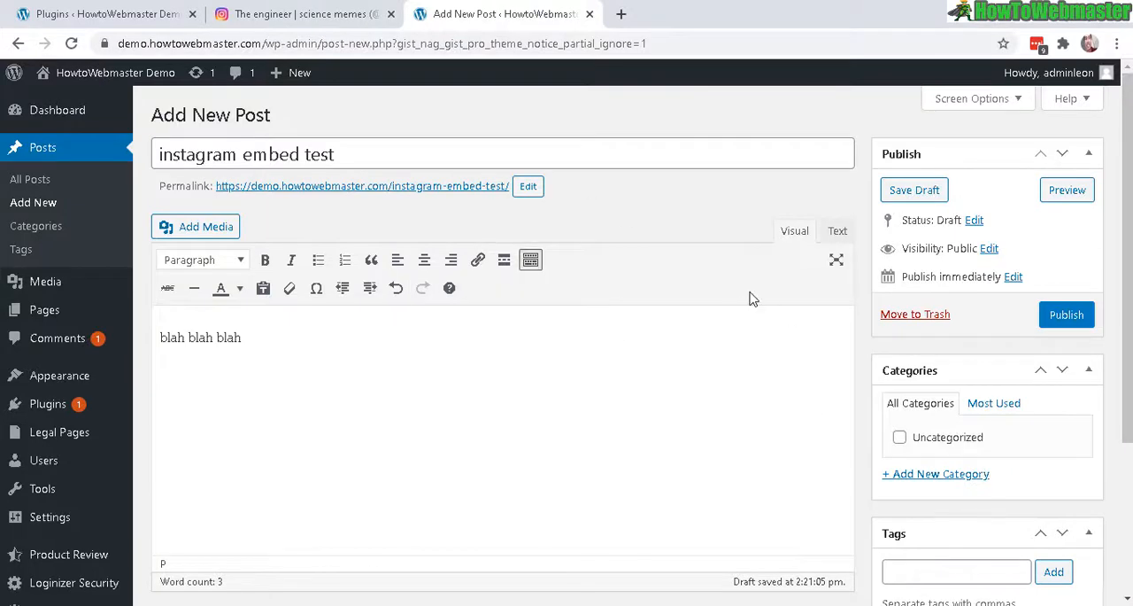
mouse_move(831, 252)
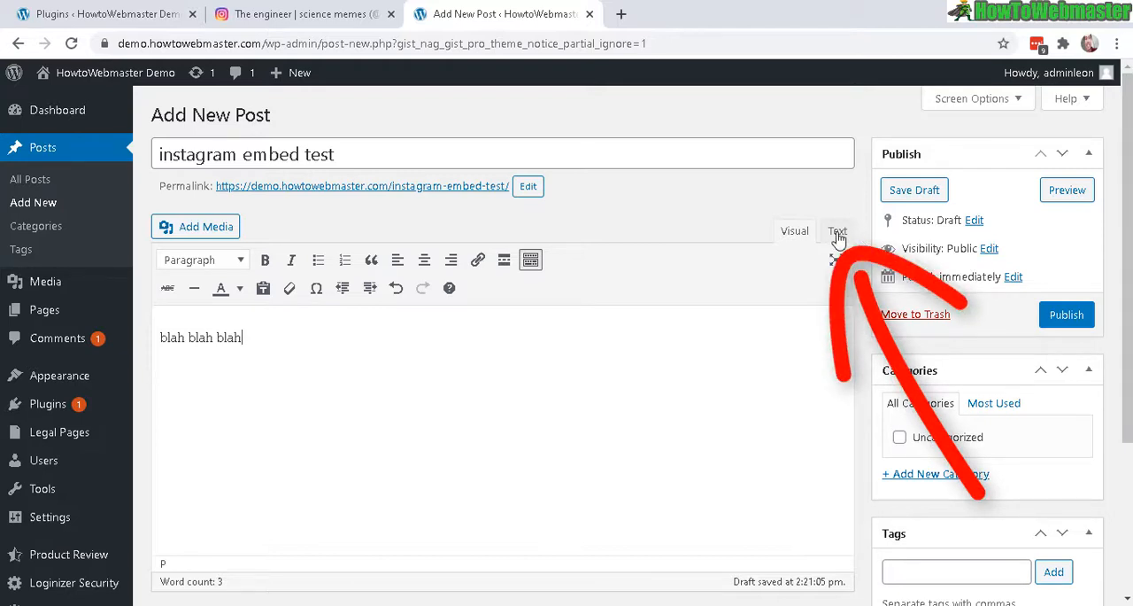
Step: Paste the embed code below 'blah blah blah' in the Text tab, then preview
left_click(836, 231)
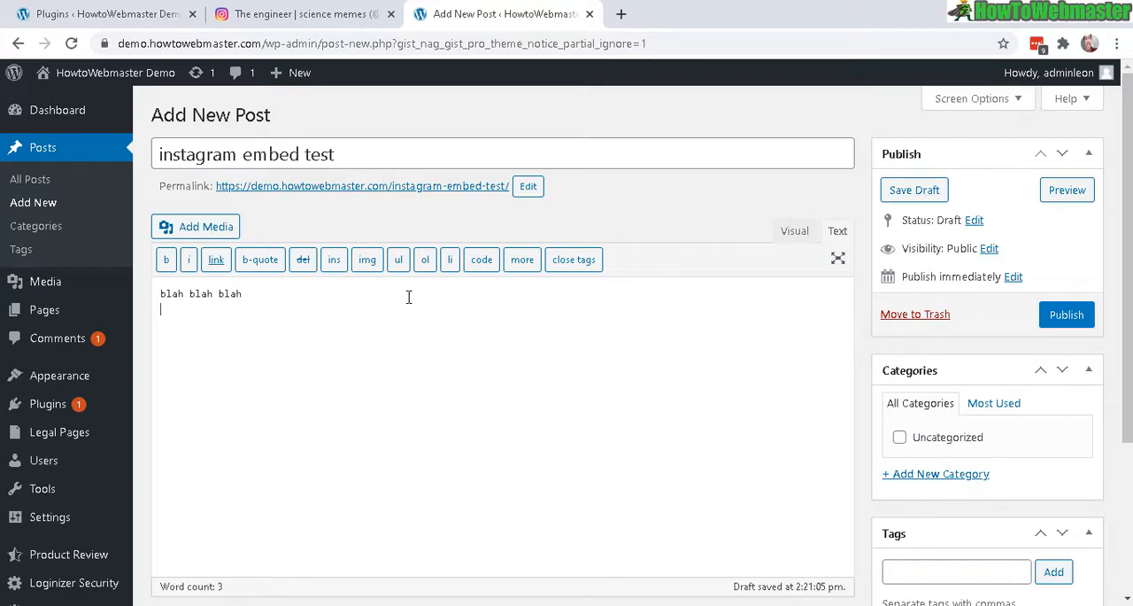
mouse_move(180, 330)
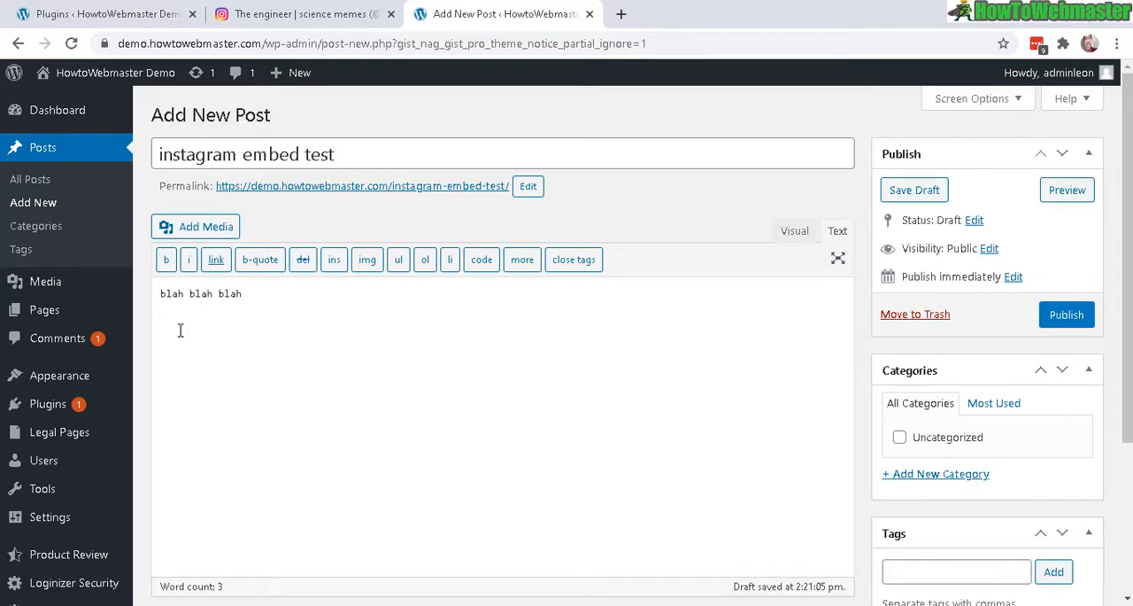
right_click(180, 329)
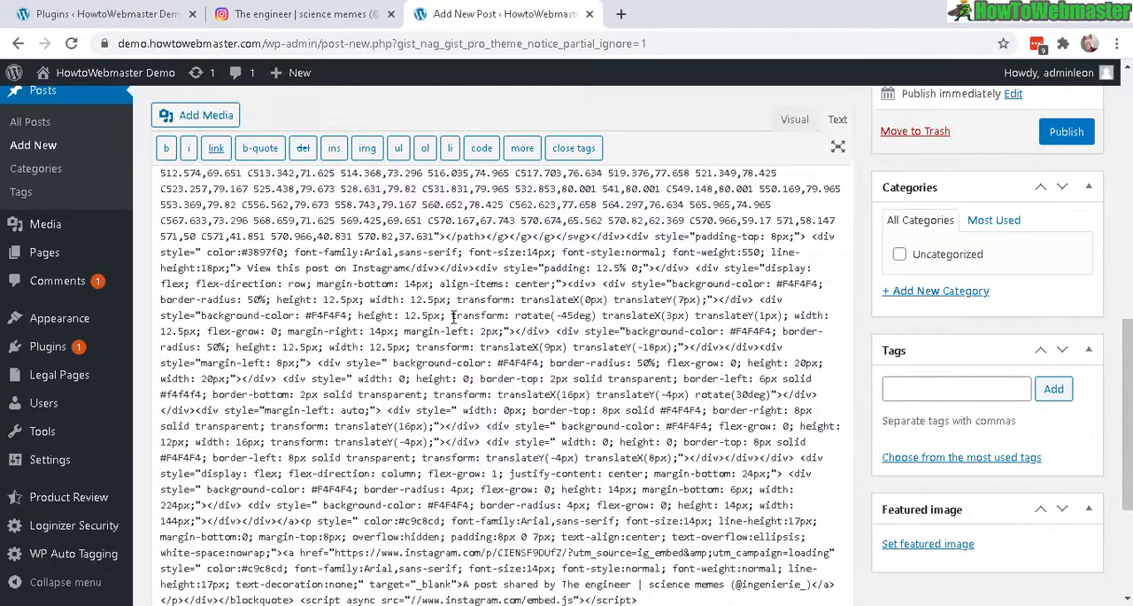
scroll("up", 3)
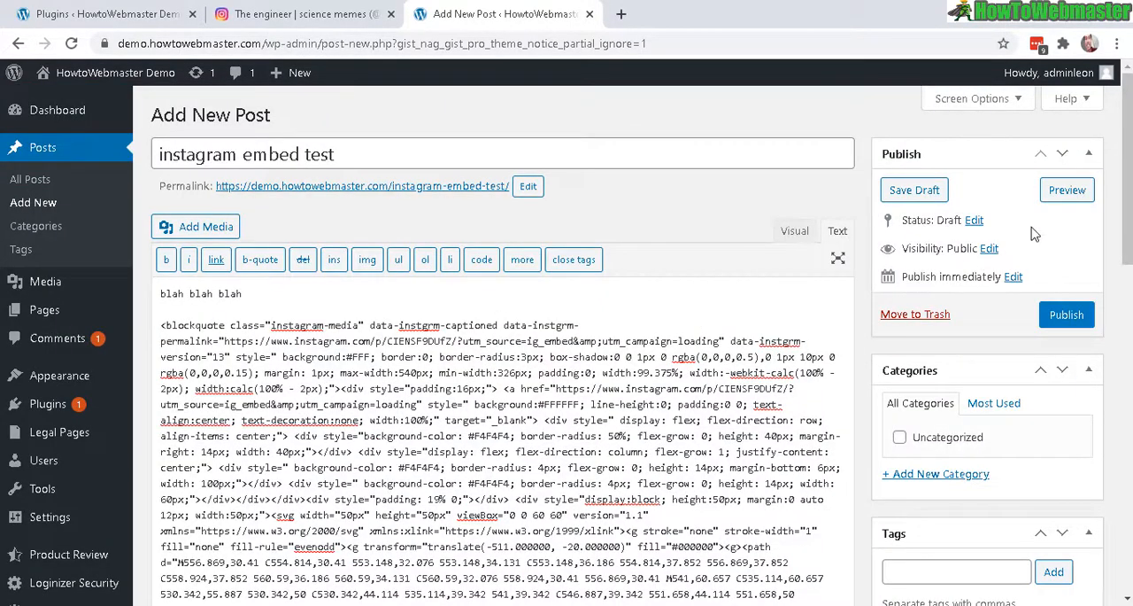
left_click(1066, 189)
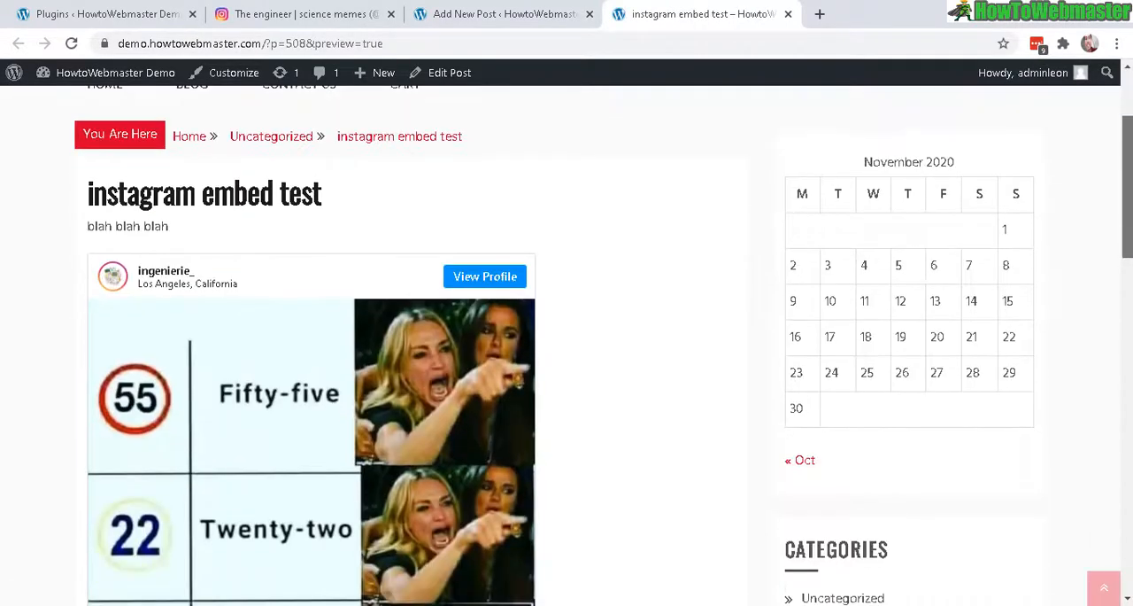
Step: Scroll the preview down through 'Onety-One' to Instagram's view-more link
scroll("down", 3)
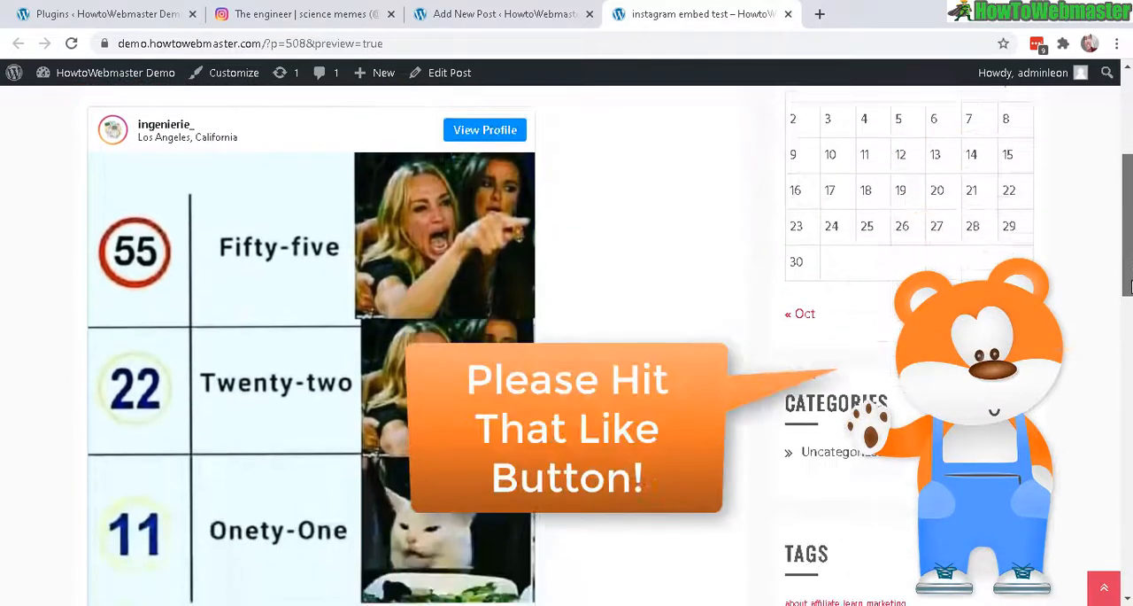
scroll("down", 3)
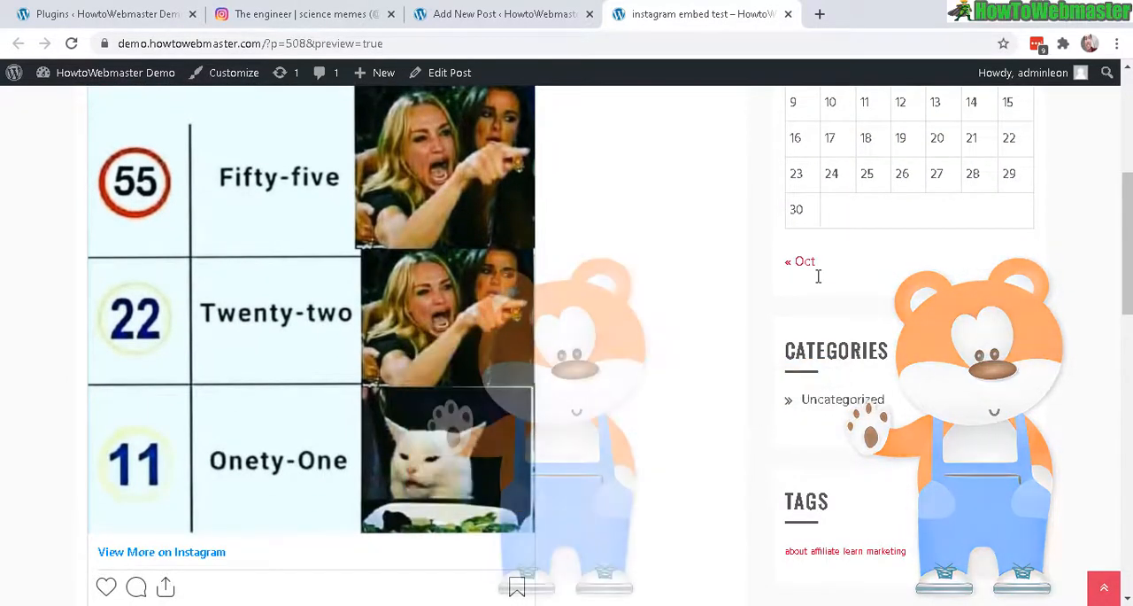